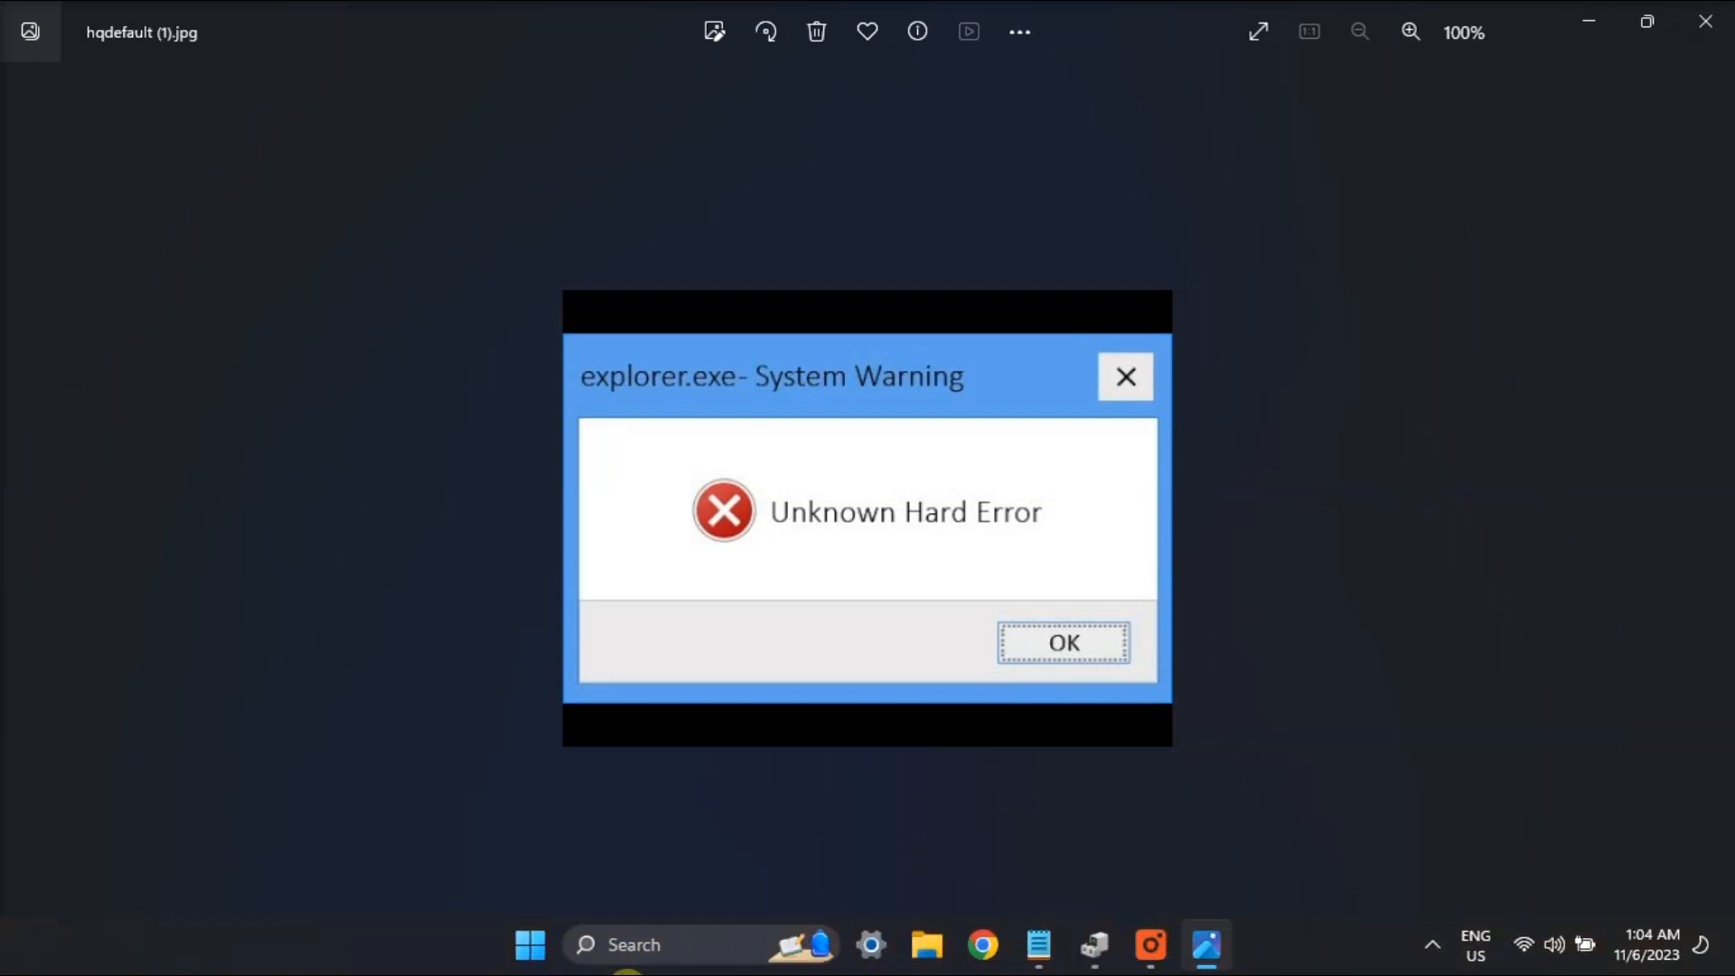
Search the Start menu for Command Prompt to reveal its Run as administrator option.
click(529, 943)
text(COMMAND)
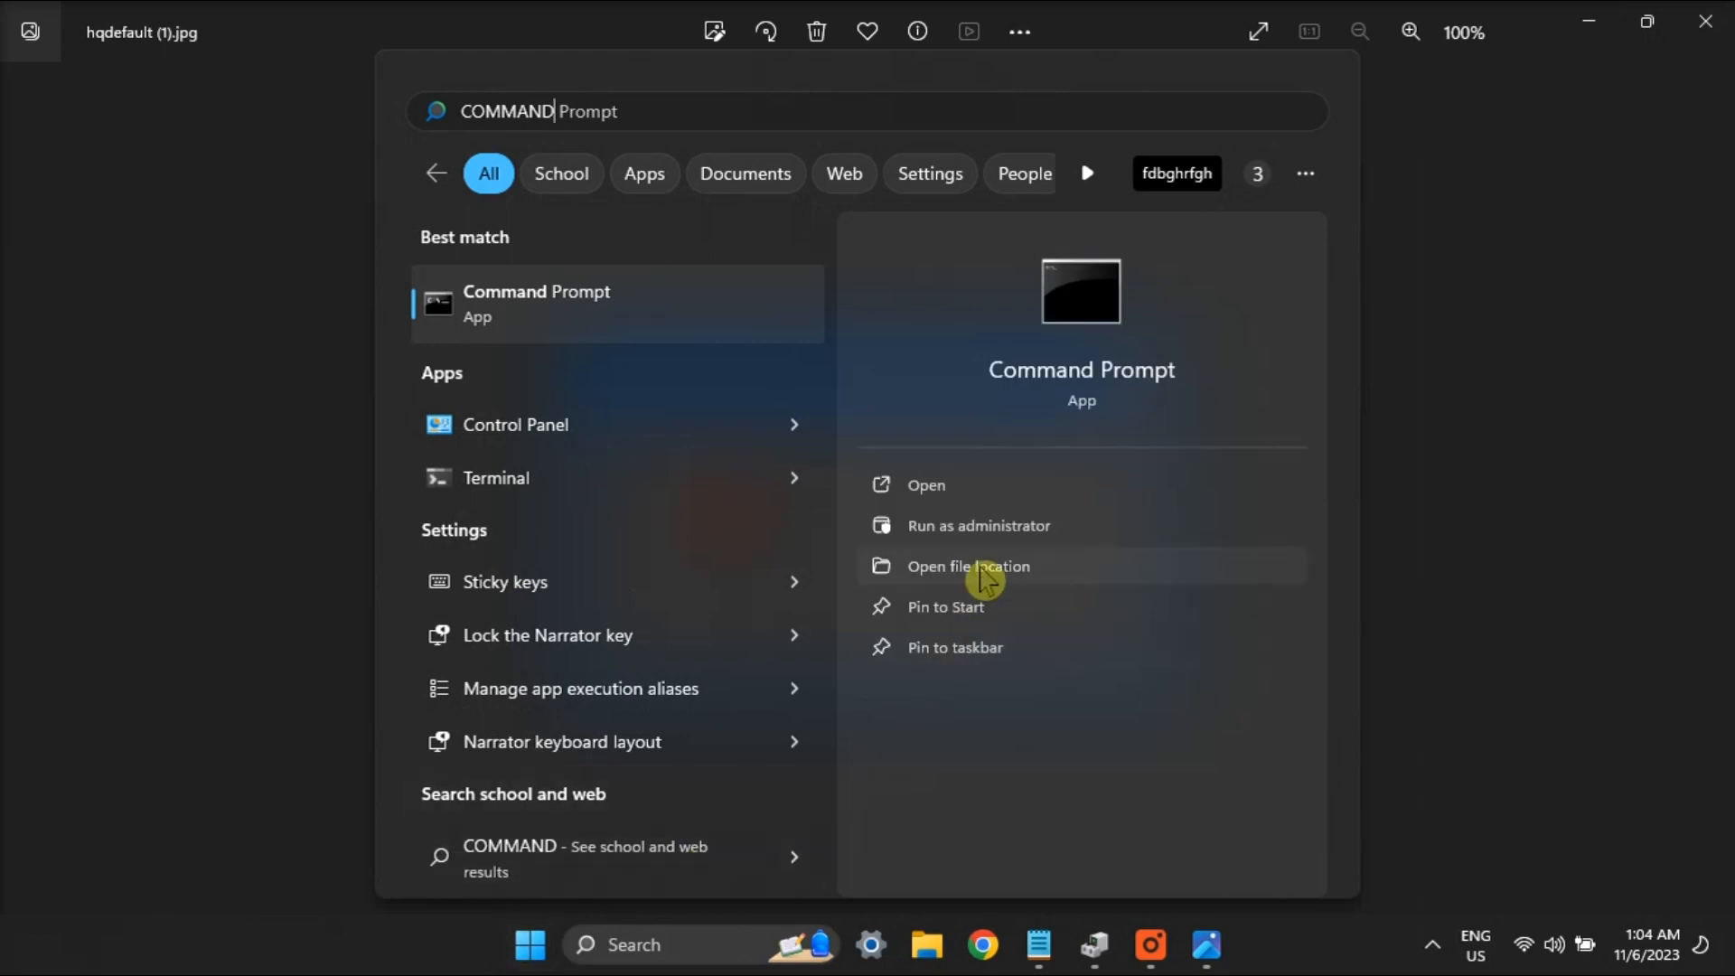
Launch Command Prompt as administrator, ready for SFC /scannow and DISM repair commands.
click(967, 566)
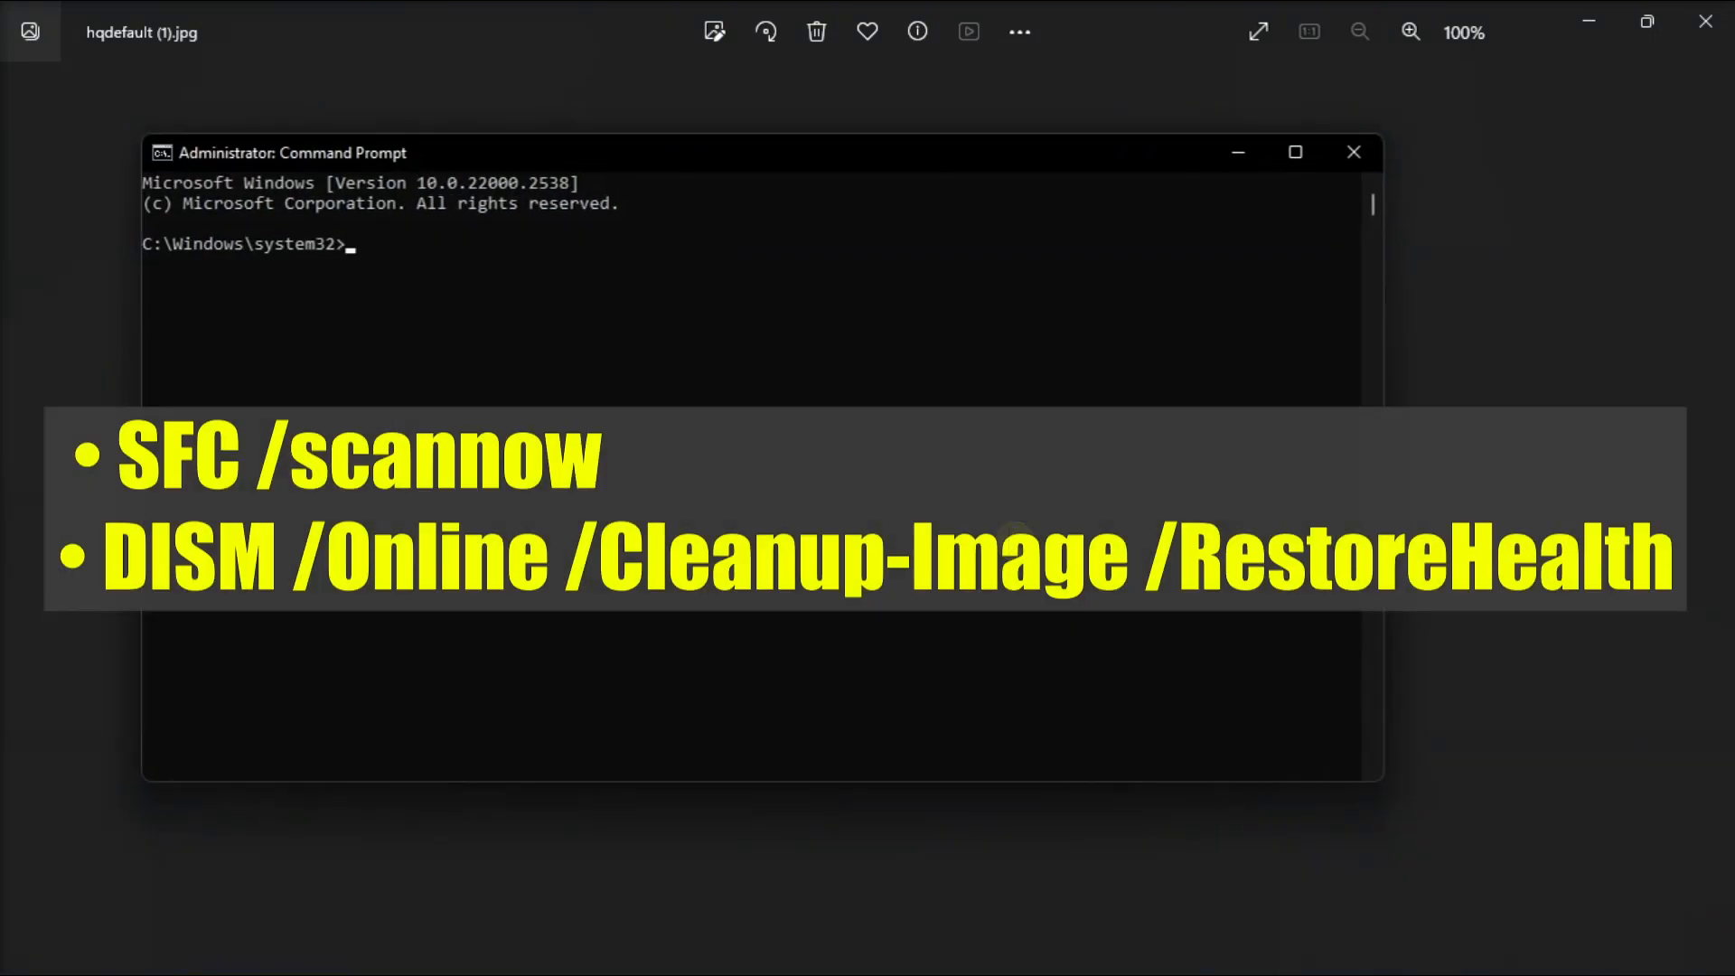
mouse_move(781, 82)
text(MSCONFIG)
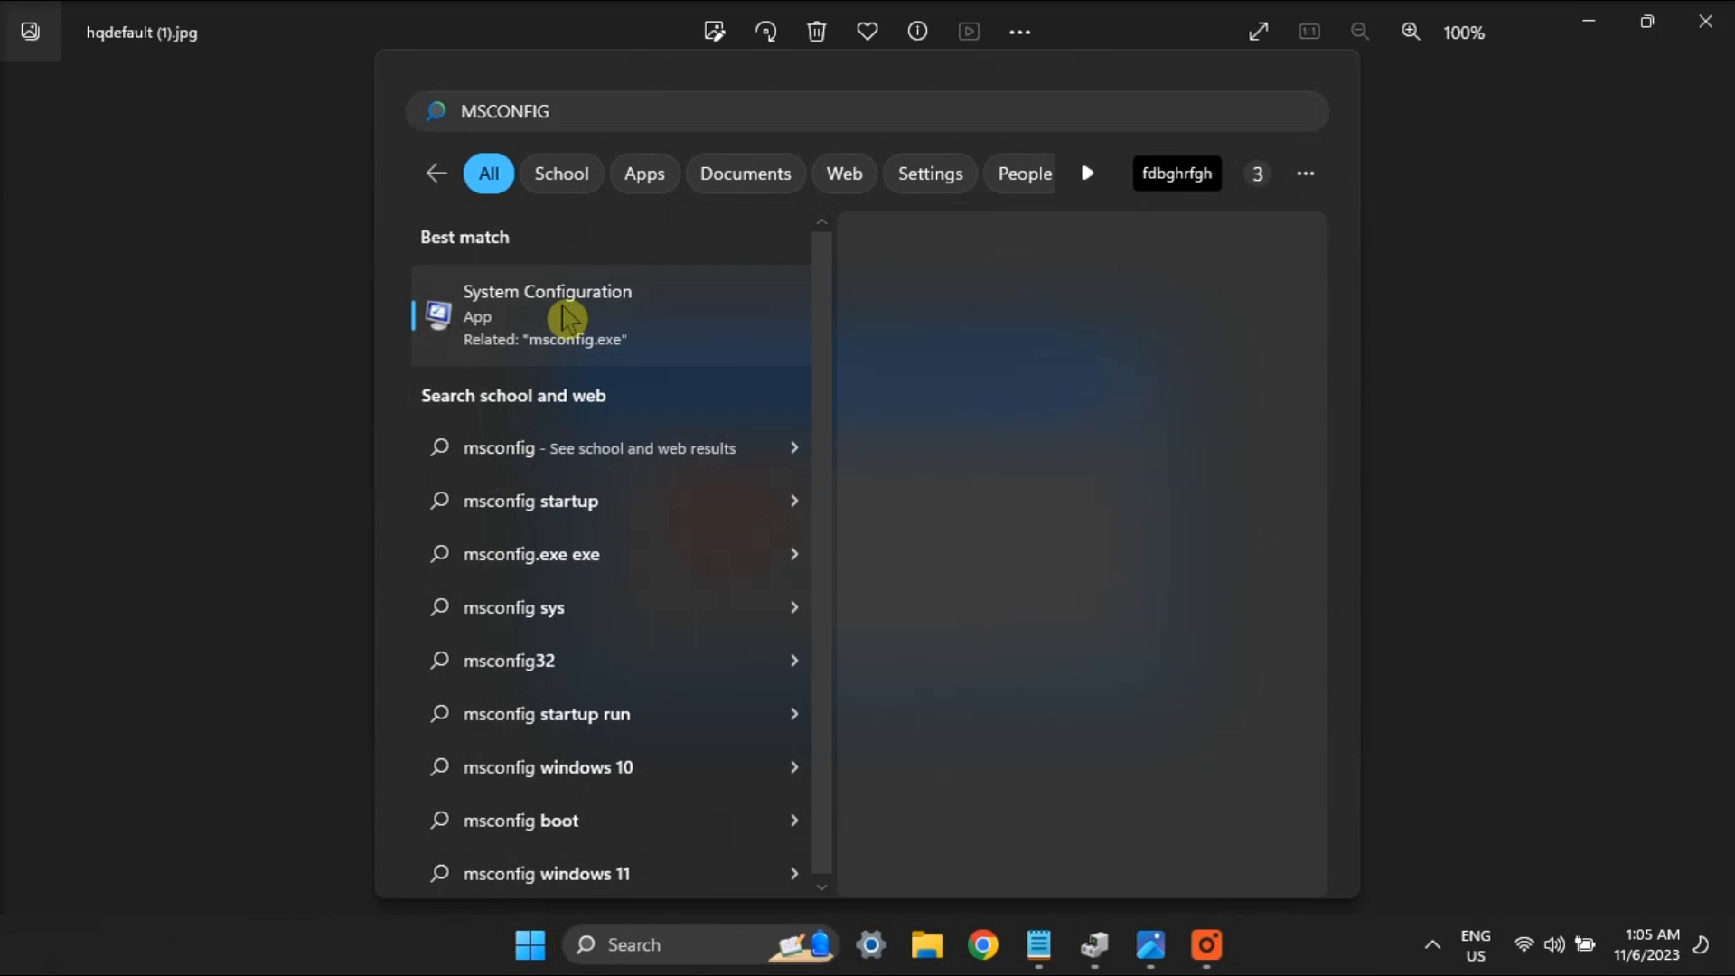
In System Configuration Services, hide all Microsoft services to list only third-party ones.
click(546, 314)
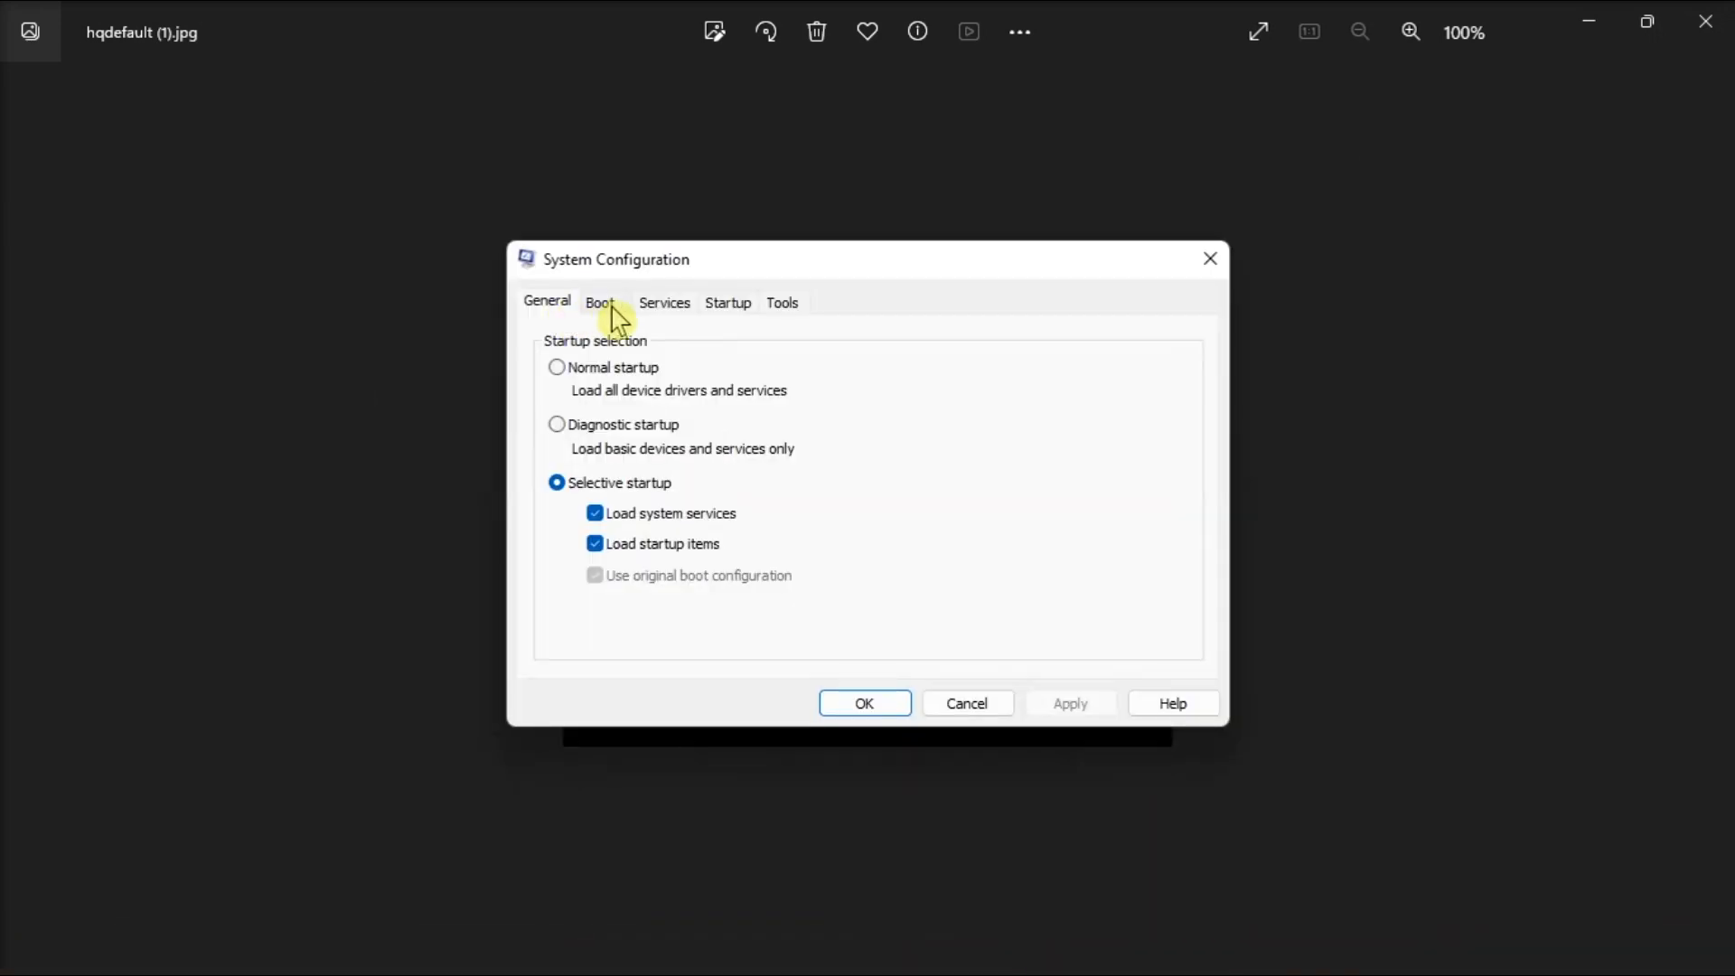
click(664, 302)
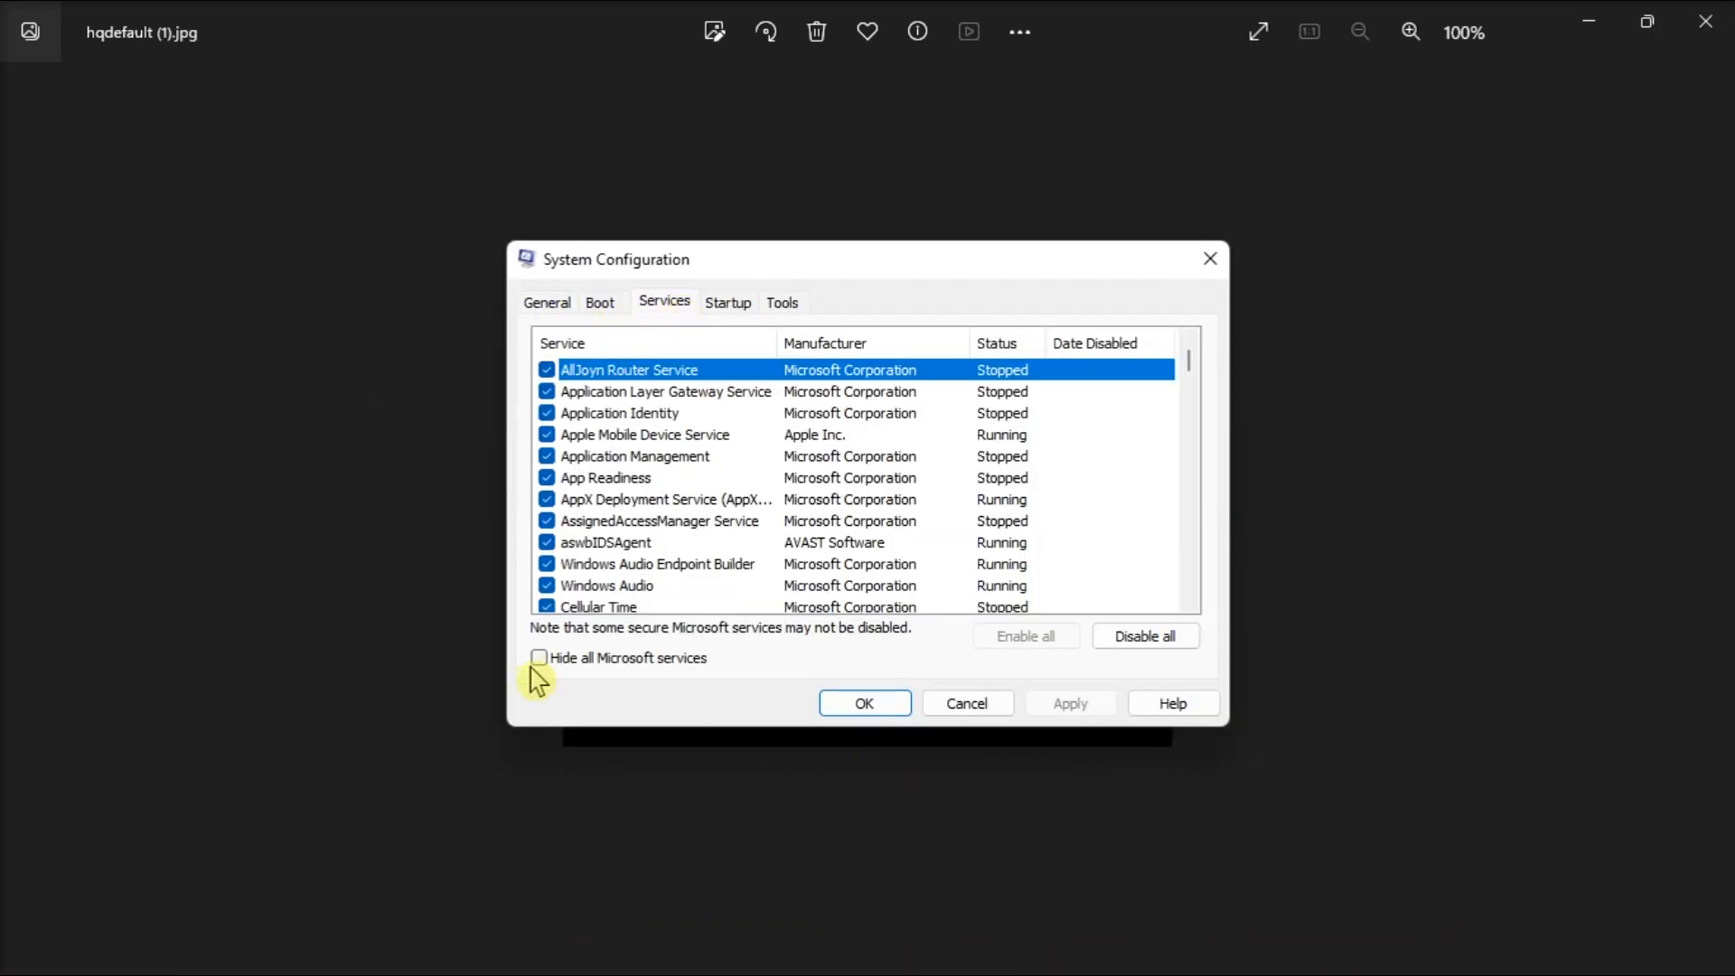
click(539, 658)
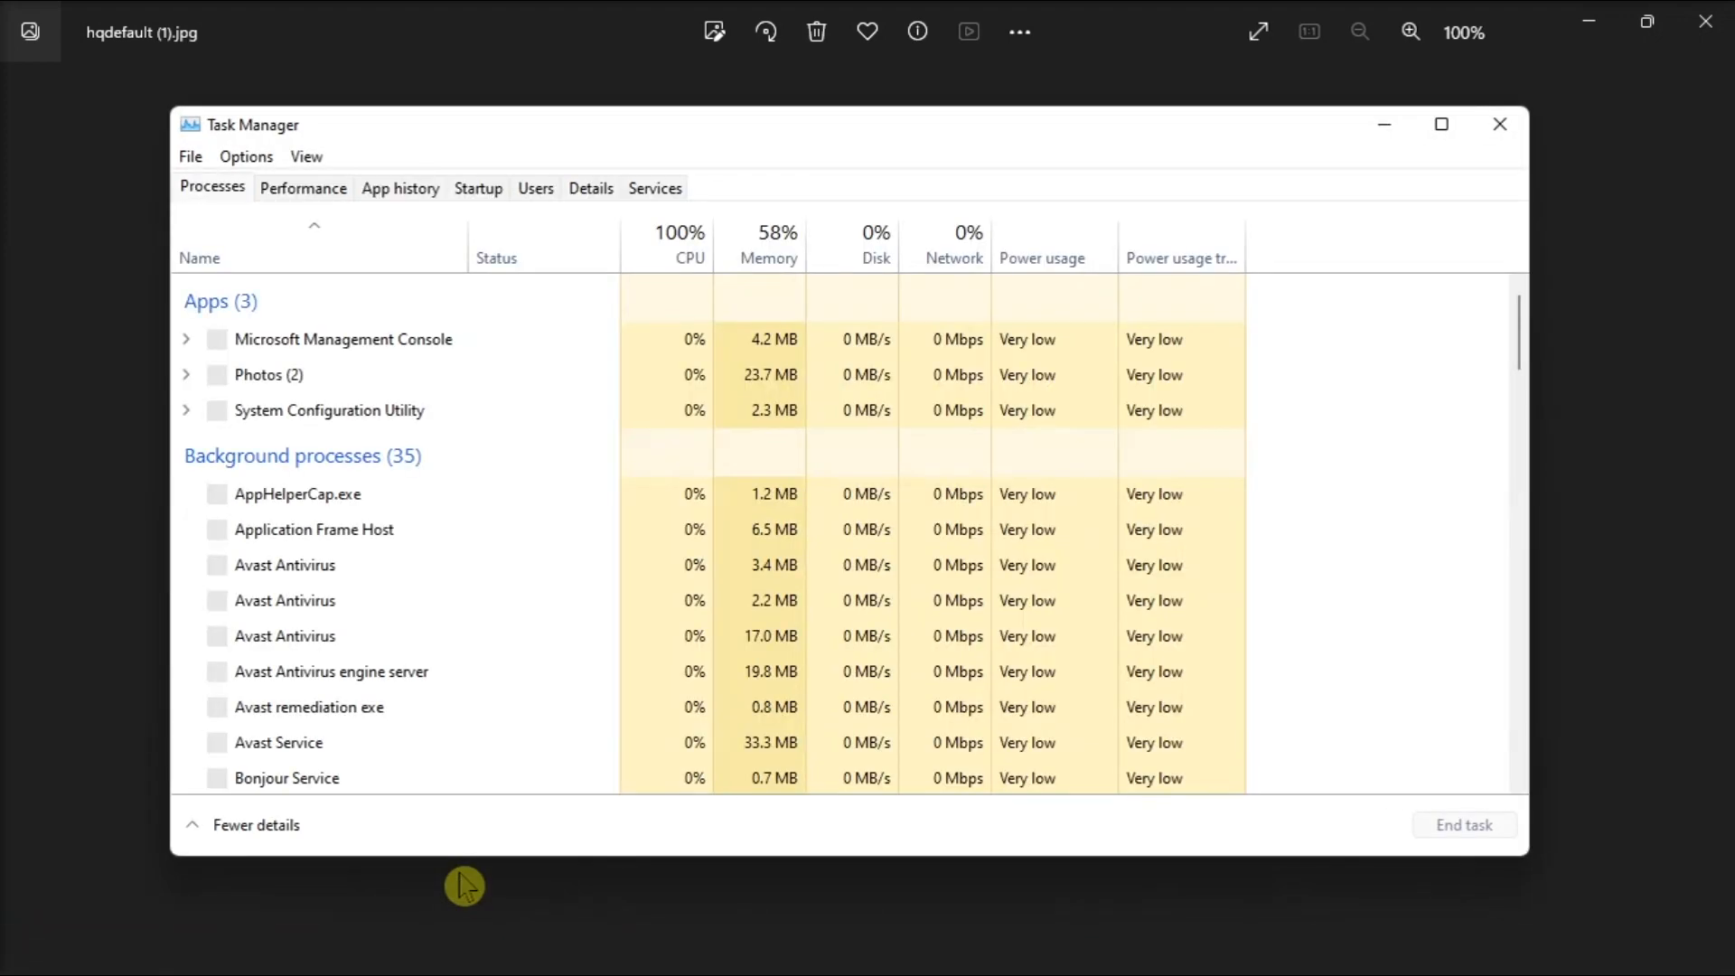
Review Task Manager processes, confirm disabling non-Microsoft services, and search Start for Control Panel.
click(477, 186)
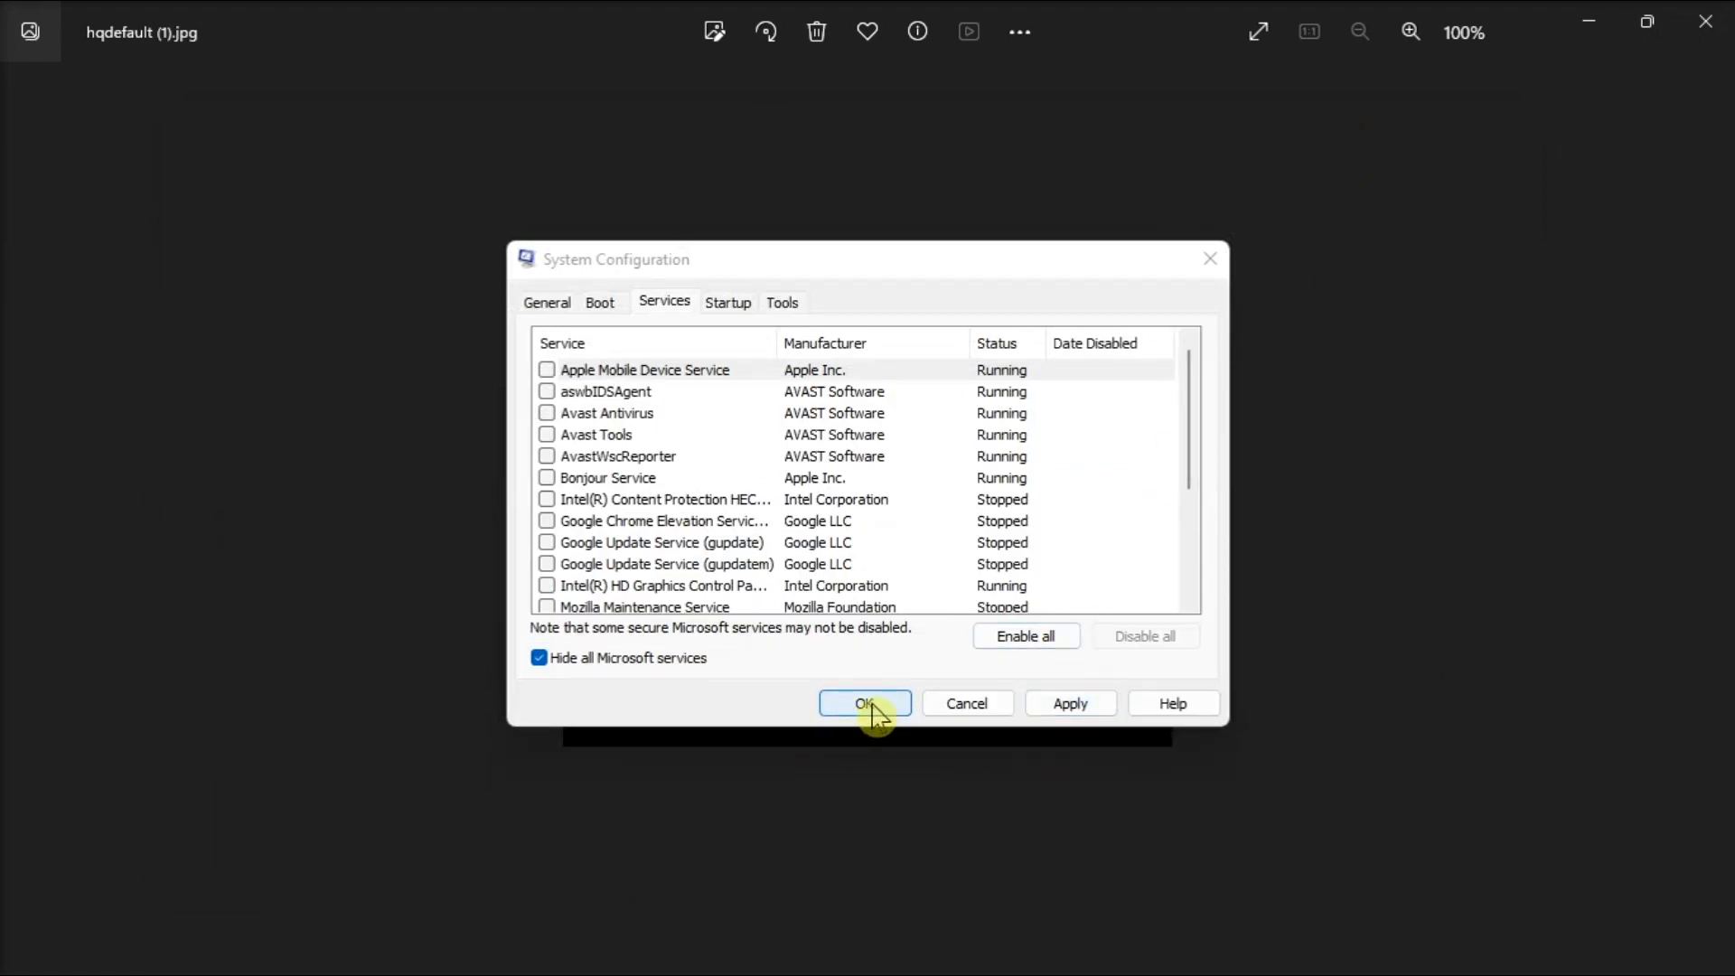
click(864, 703)
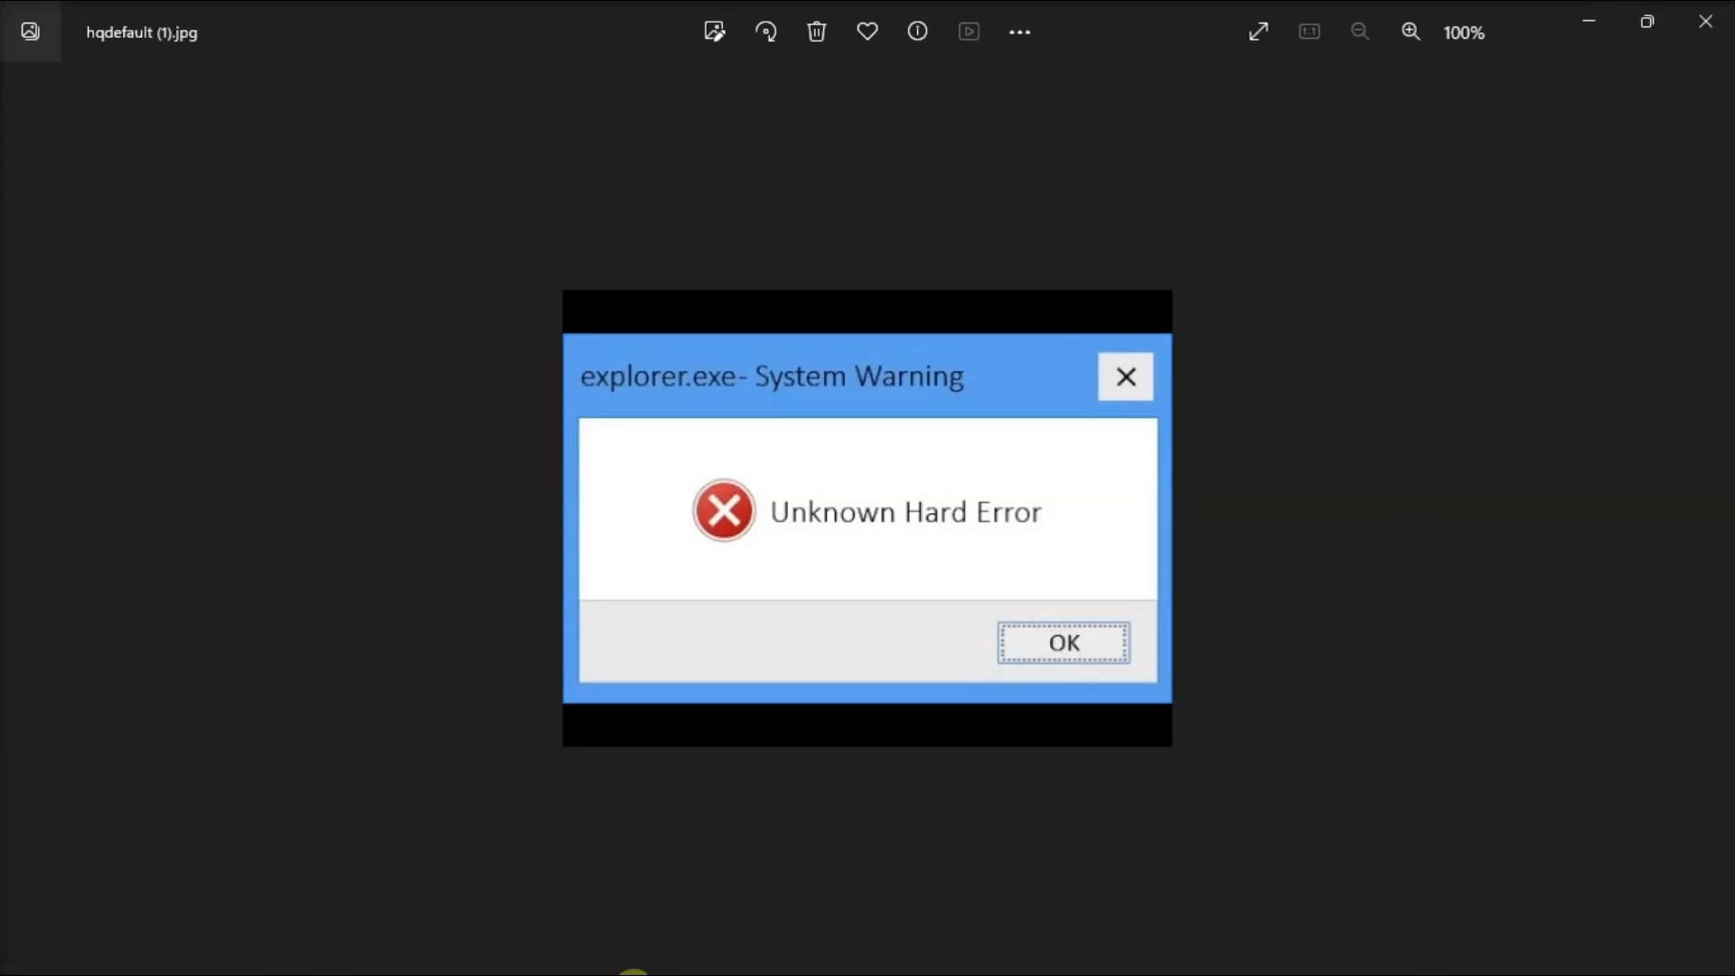
click(530, 945)
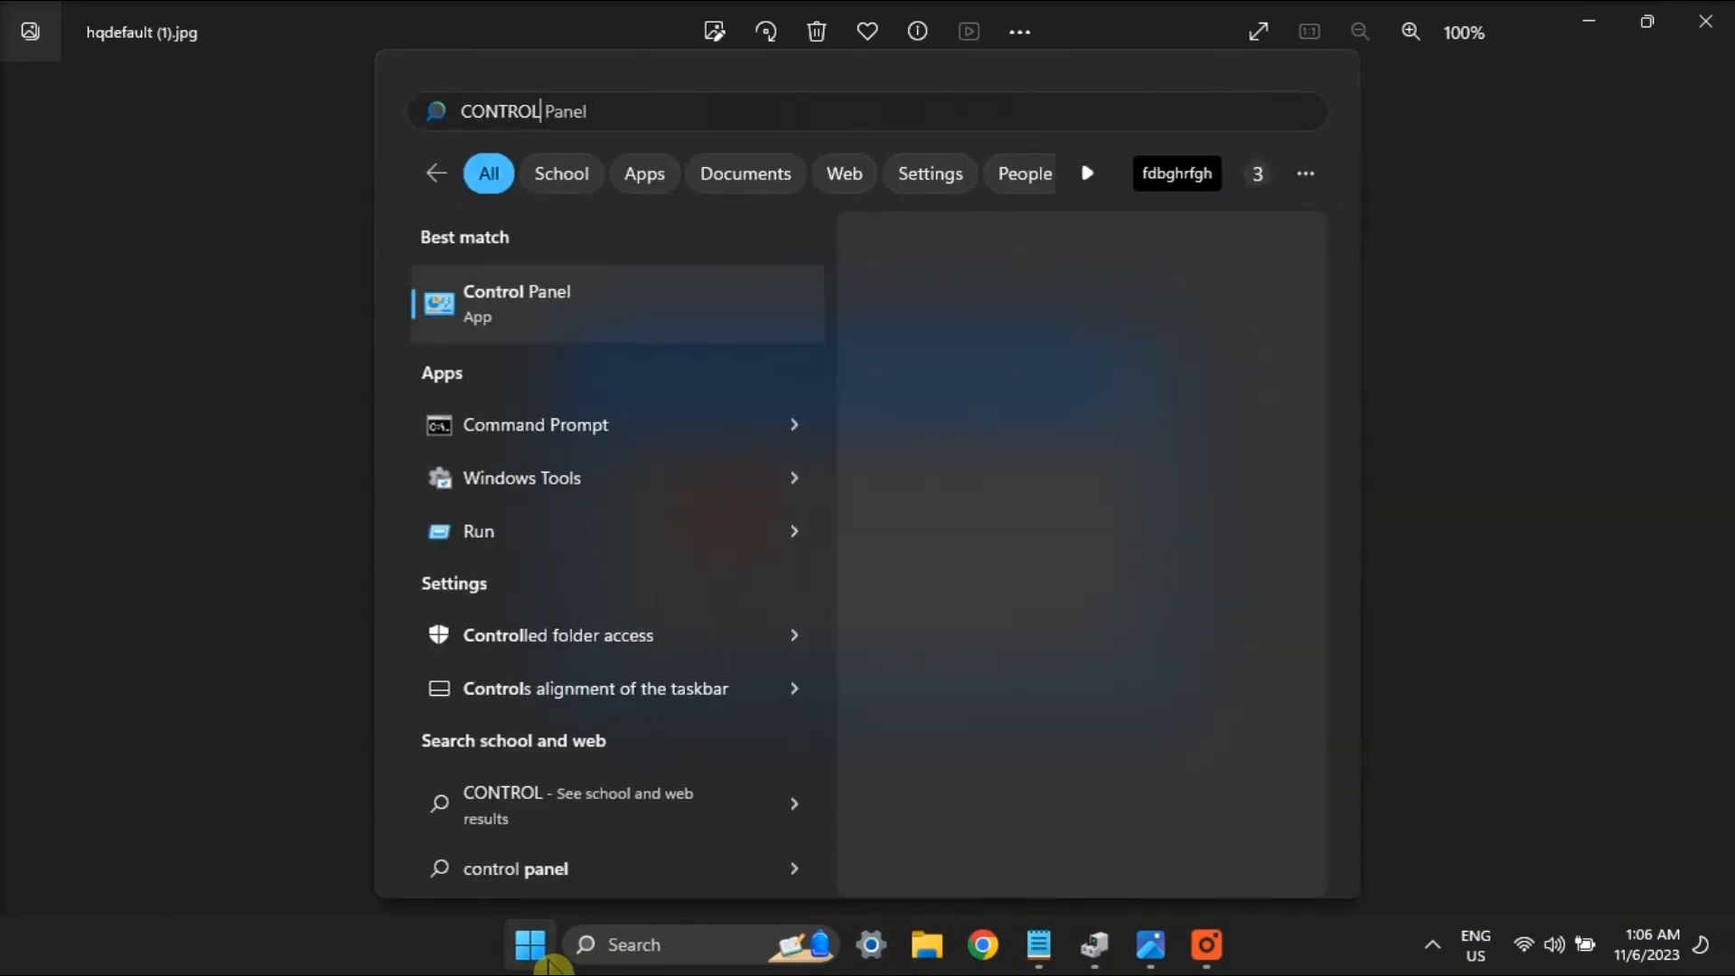
From Control Panel's installed updates, uninstall the KB5031358 security update.
click(515, 303)
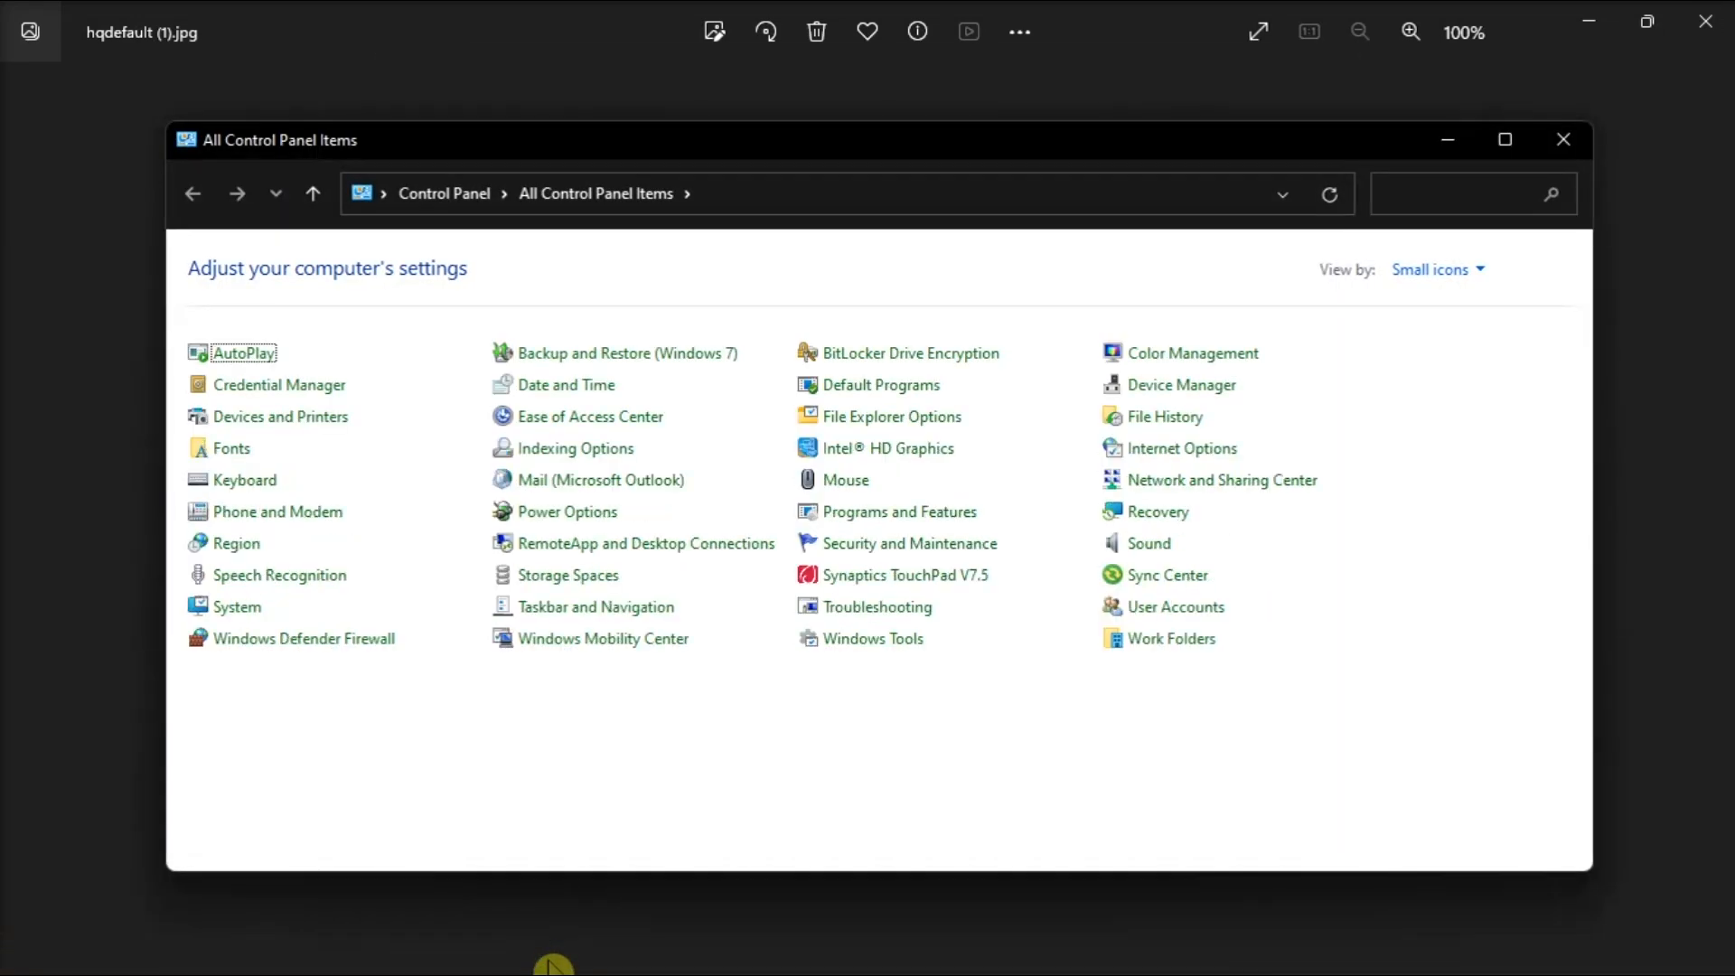
mouse_move(900, 511)
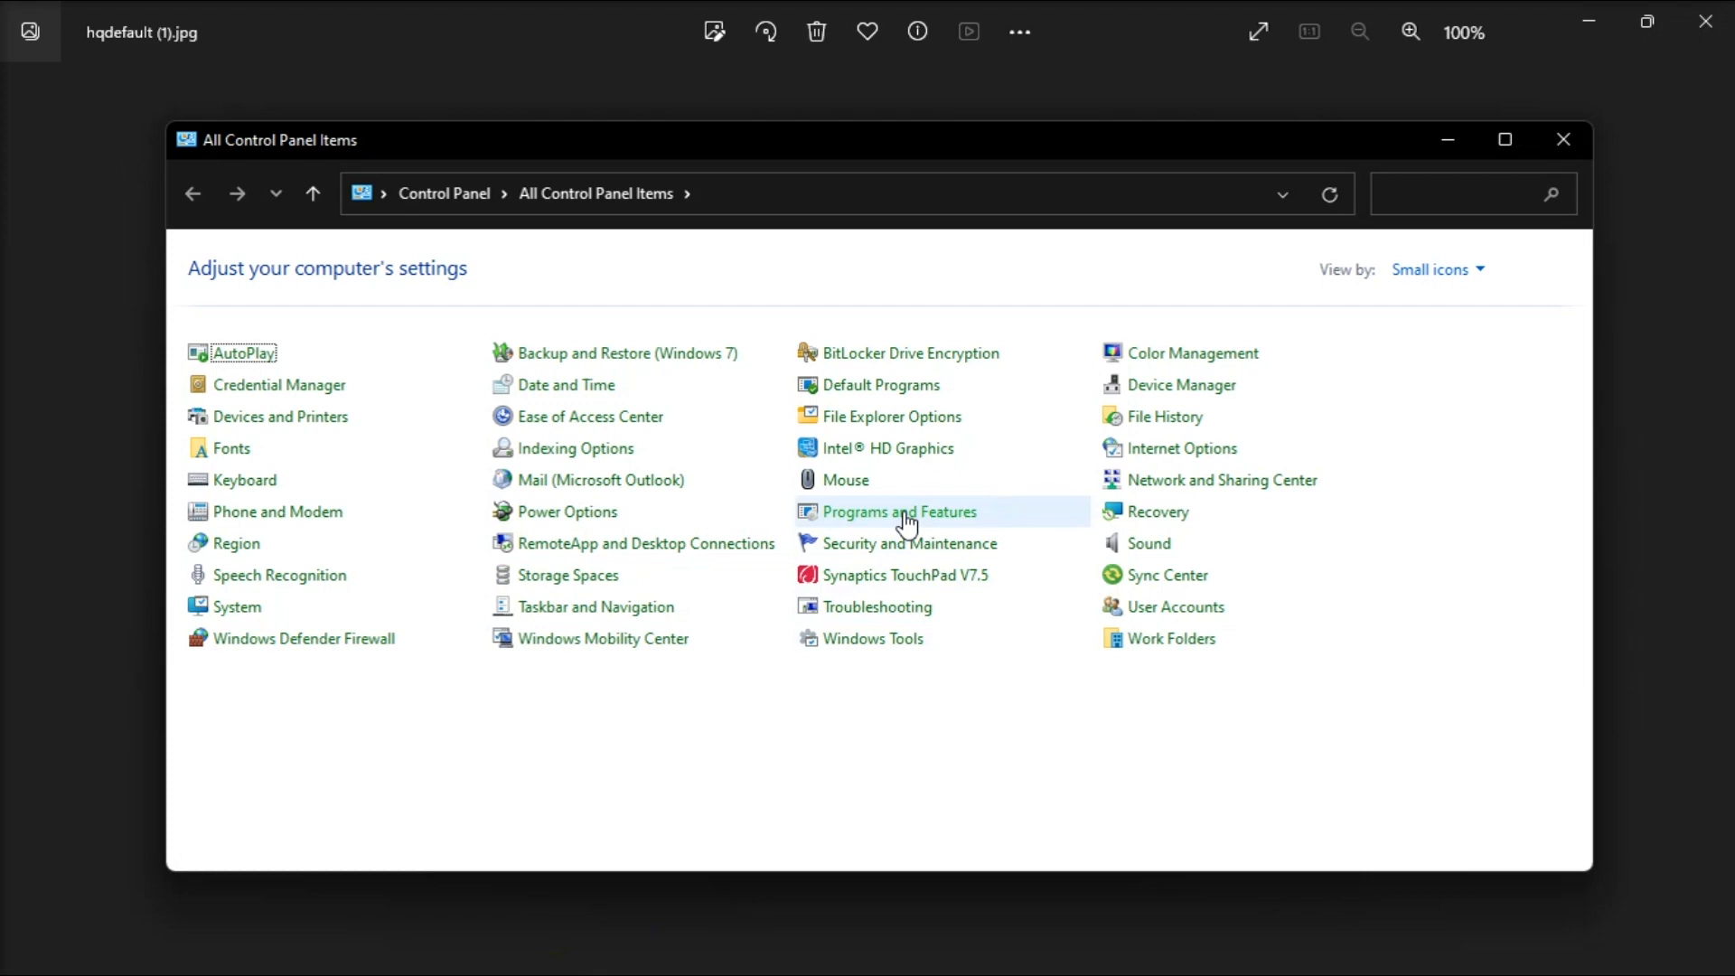
click(900, 511)
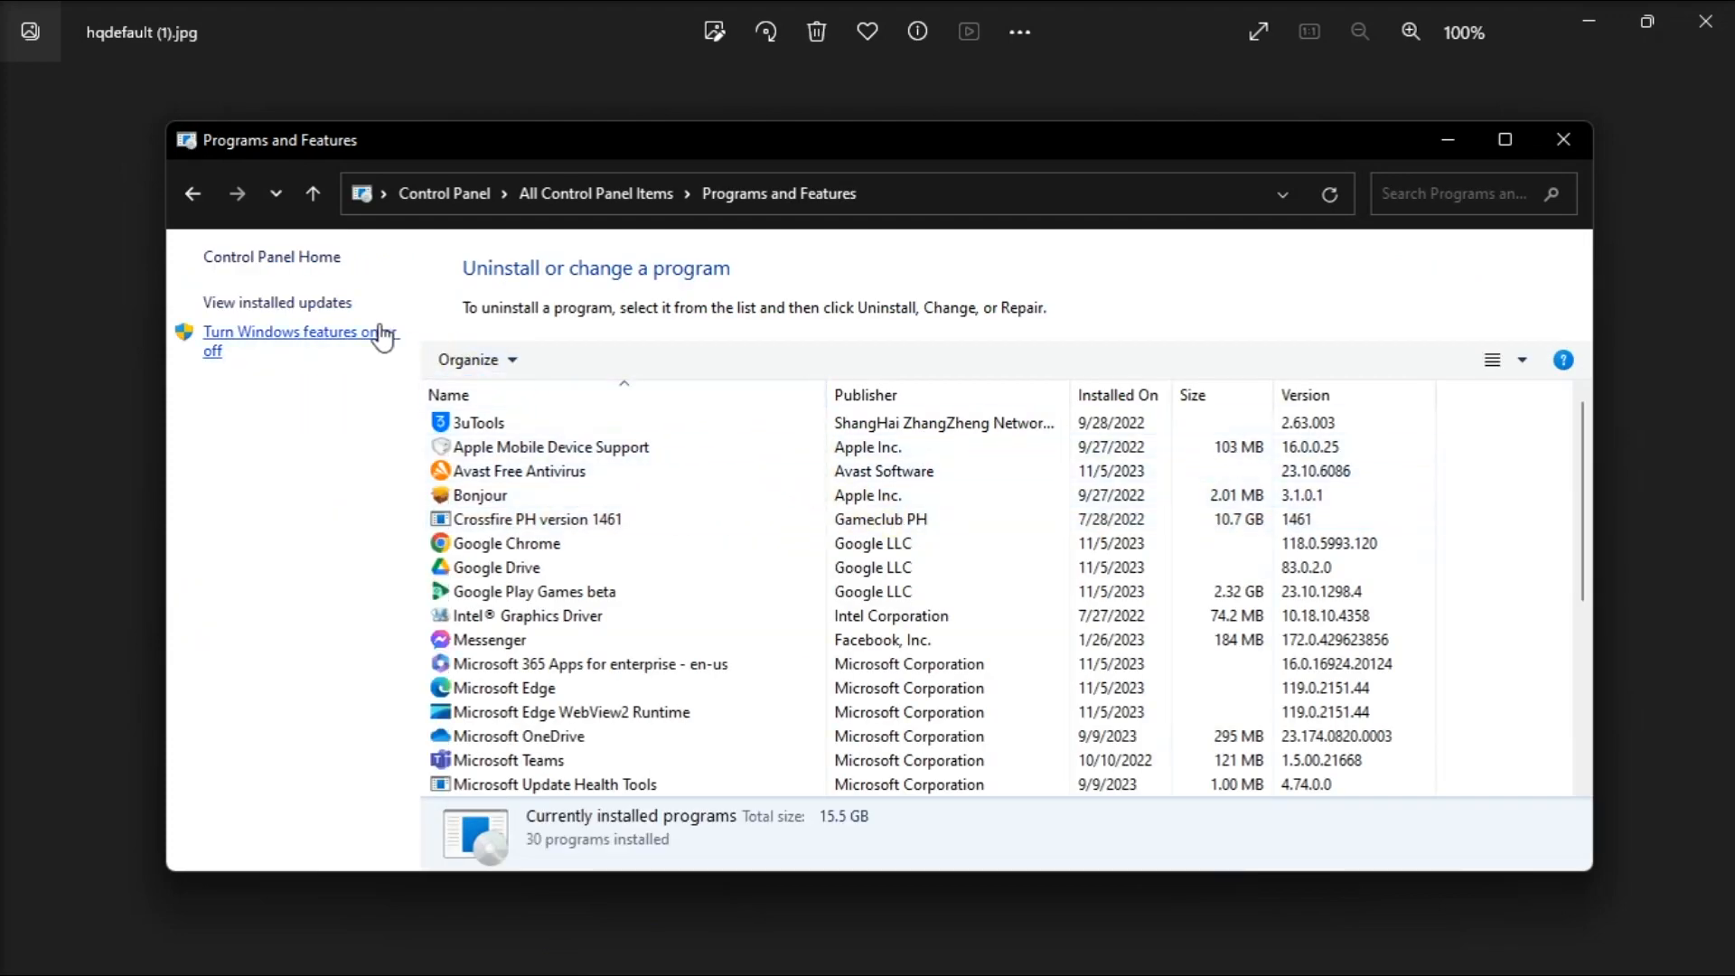
click(276, 302)
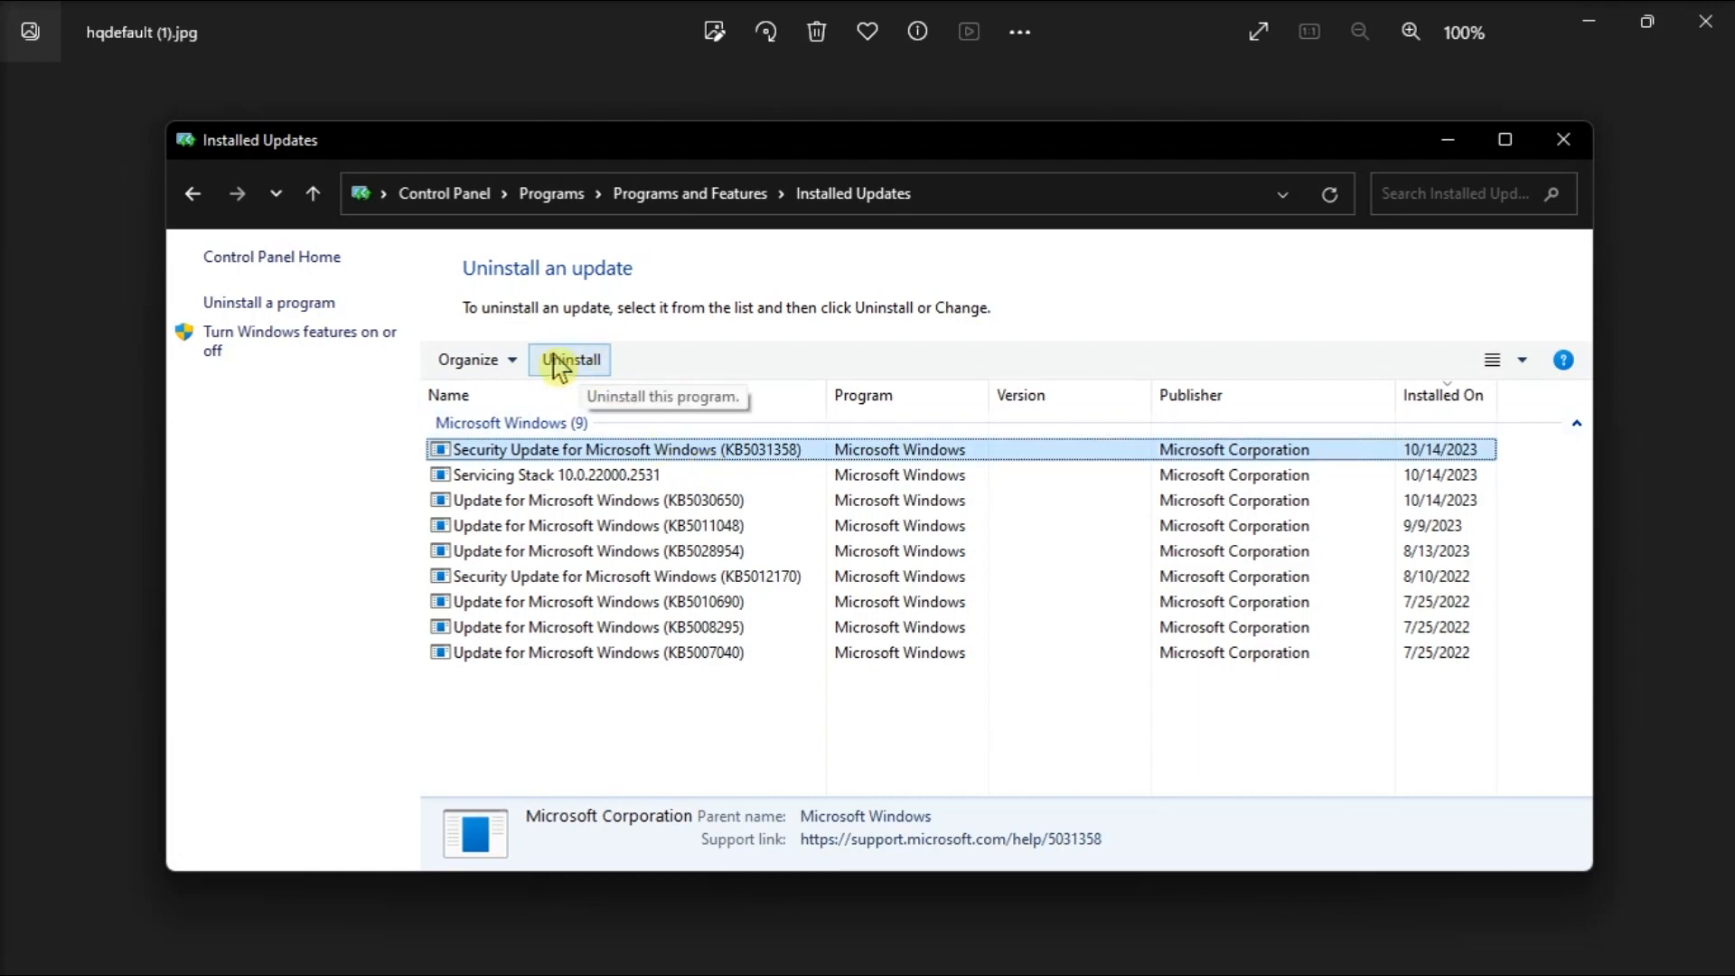
click(571, 360)
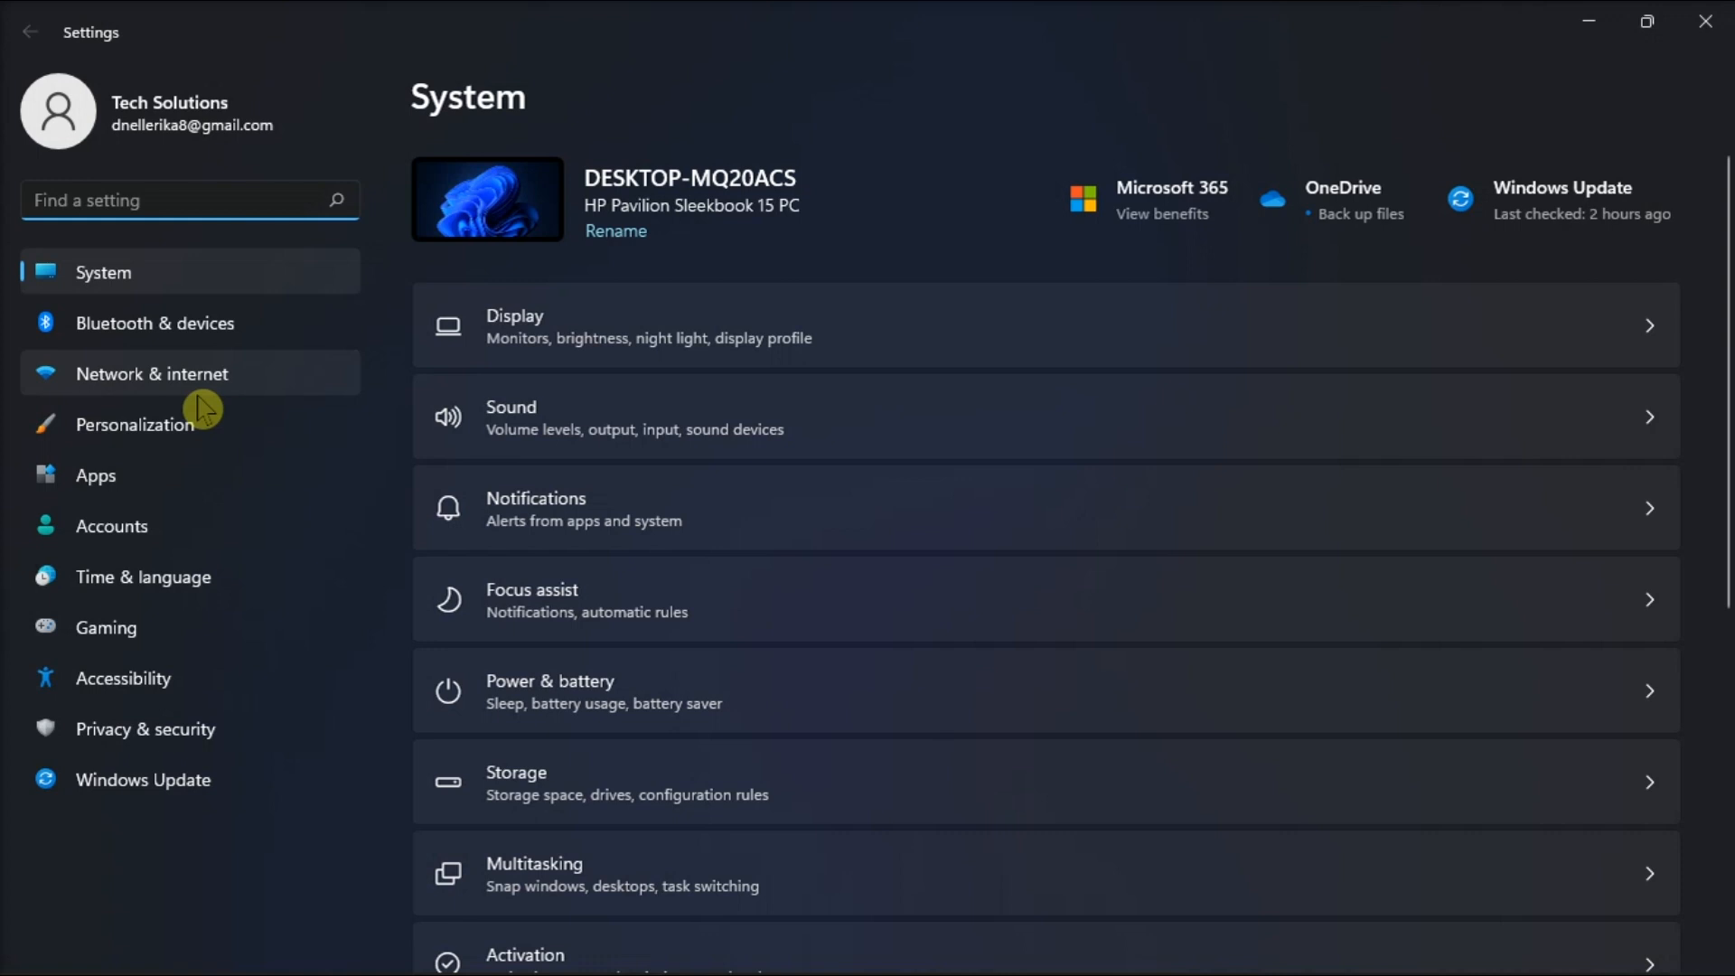
Show the Accounts settings page with Family & other users.
click(110, 526)
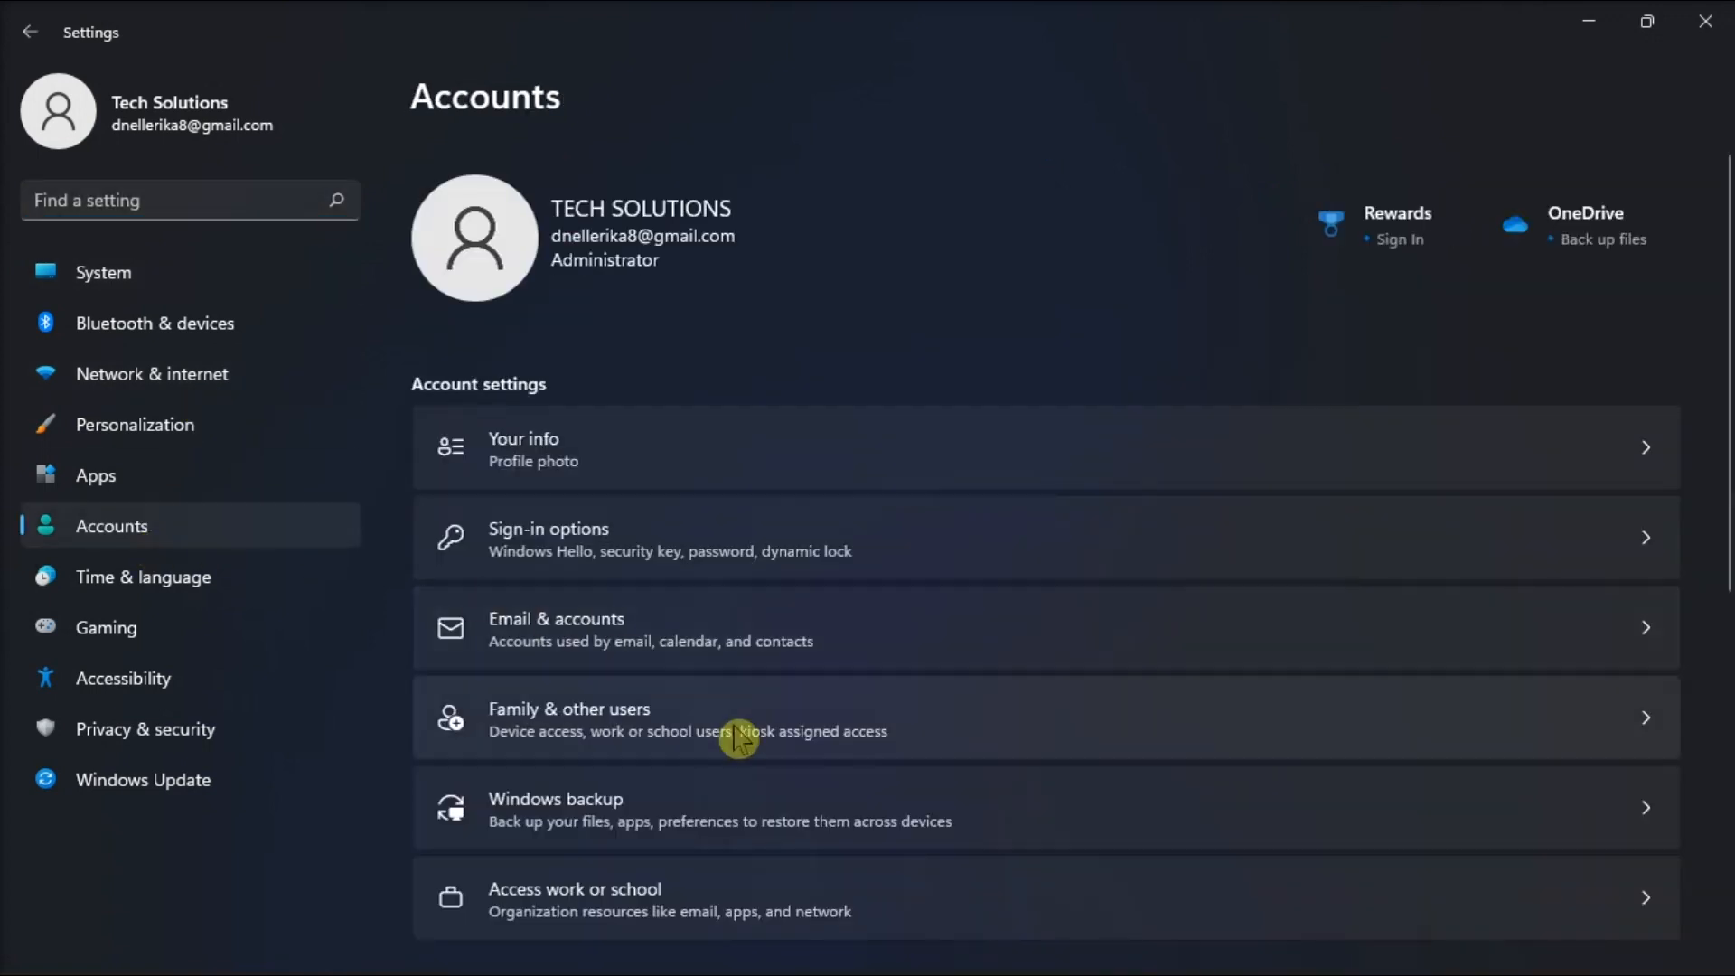